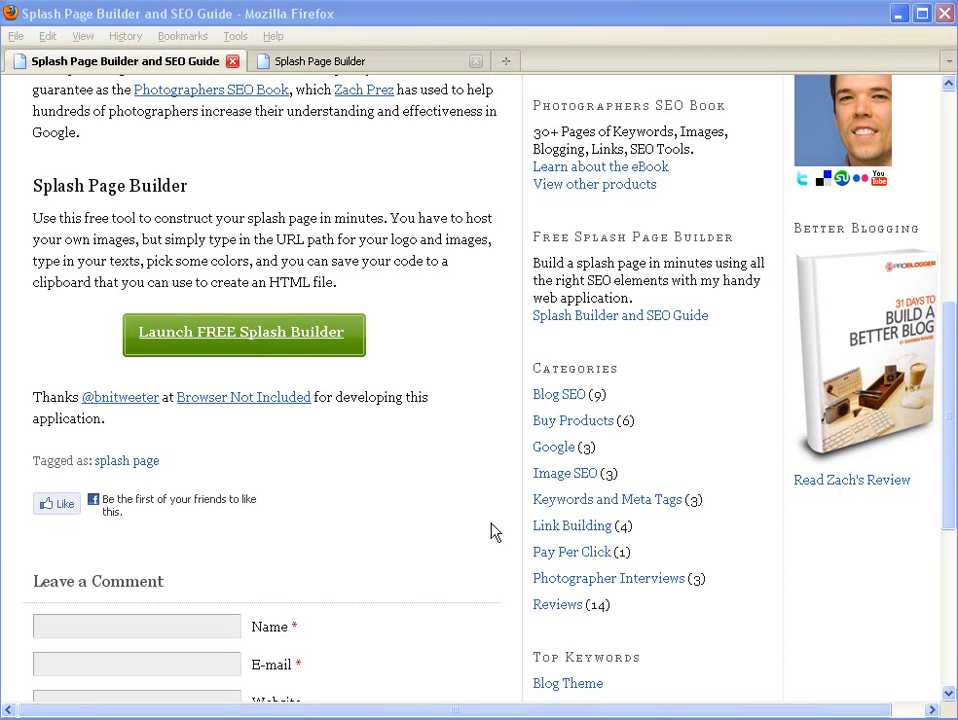
pyautogui.moveTo(316, 331)
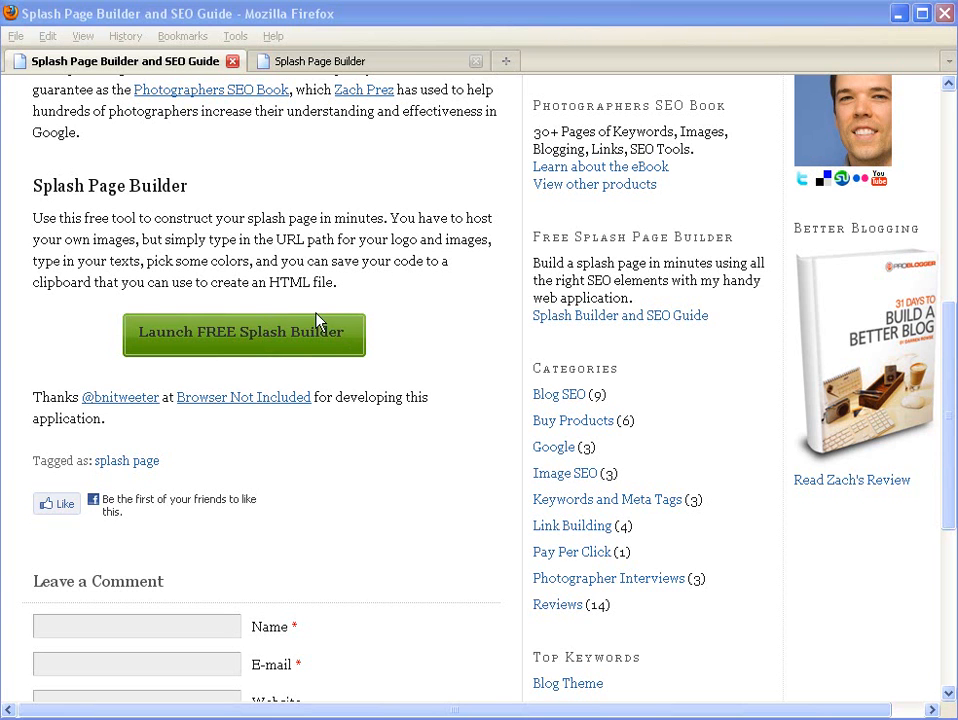
pyautogui.click(243, 333)
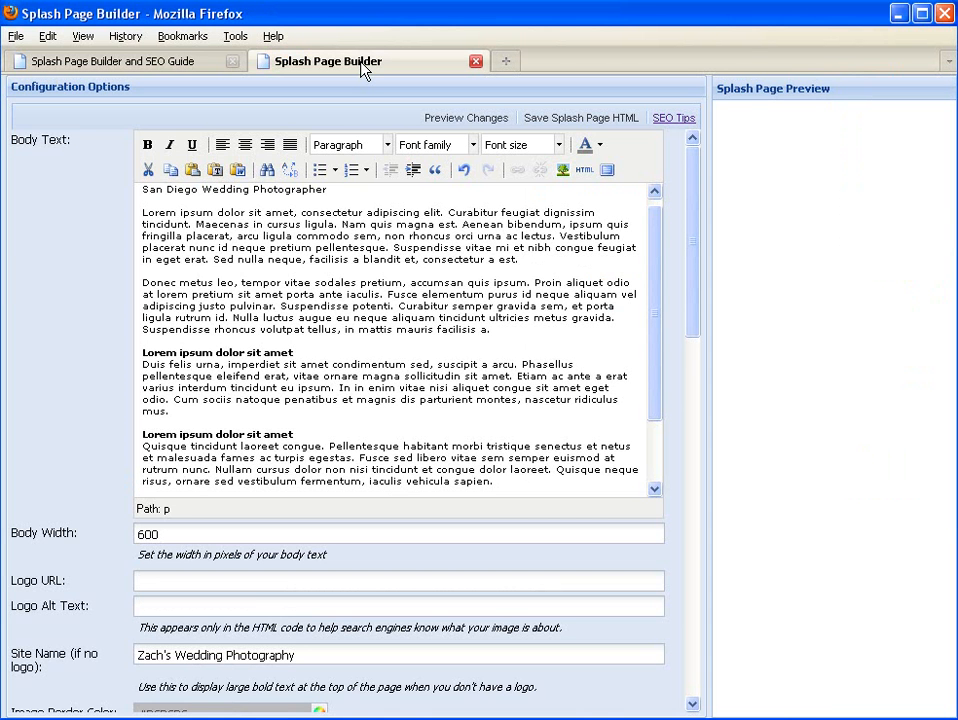
pyautogui.moveTo(387, 467)
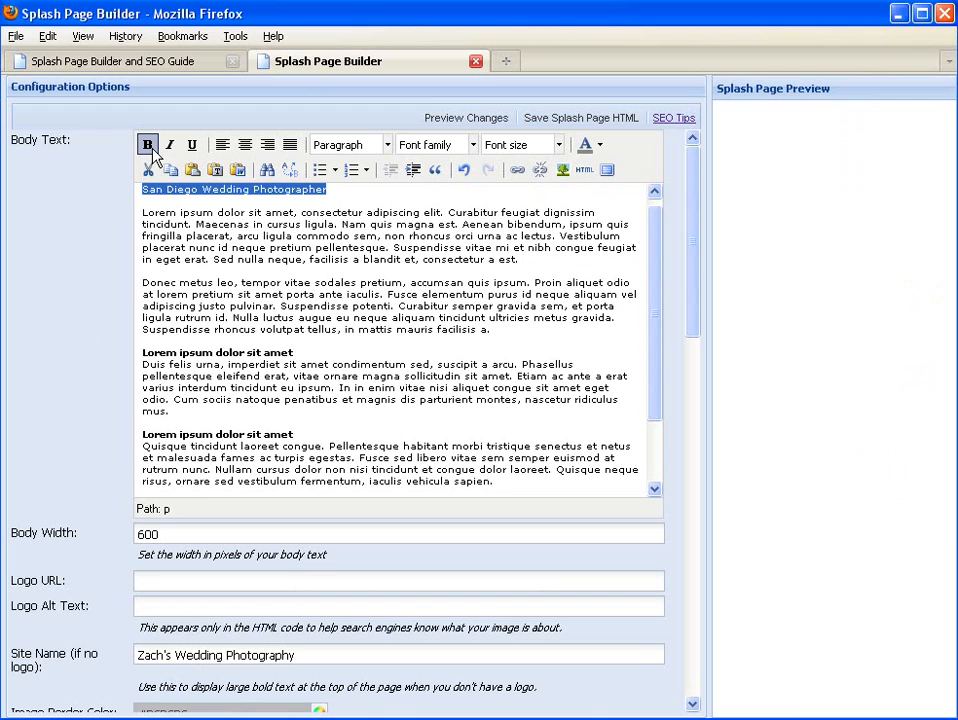
pyautogui.click(147, 144)
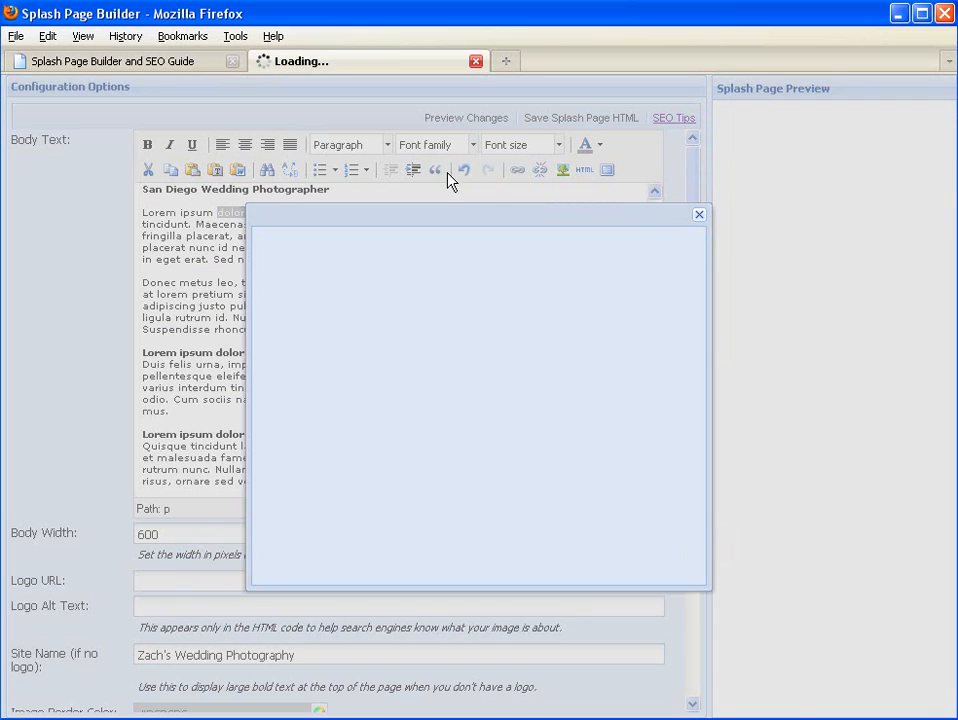
pyautogui.click(517, 169)
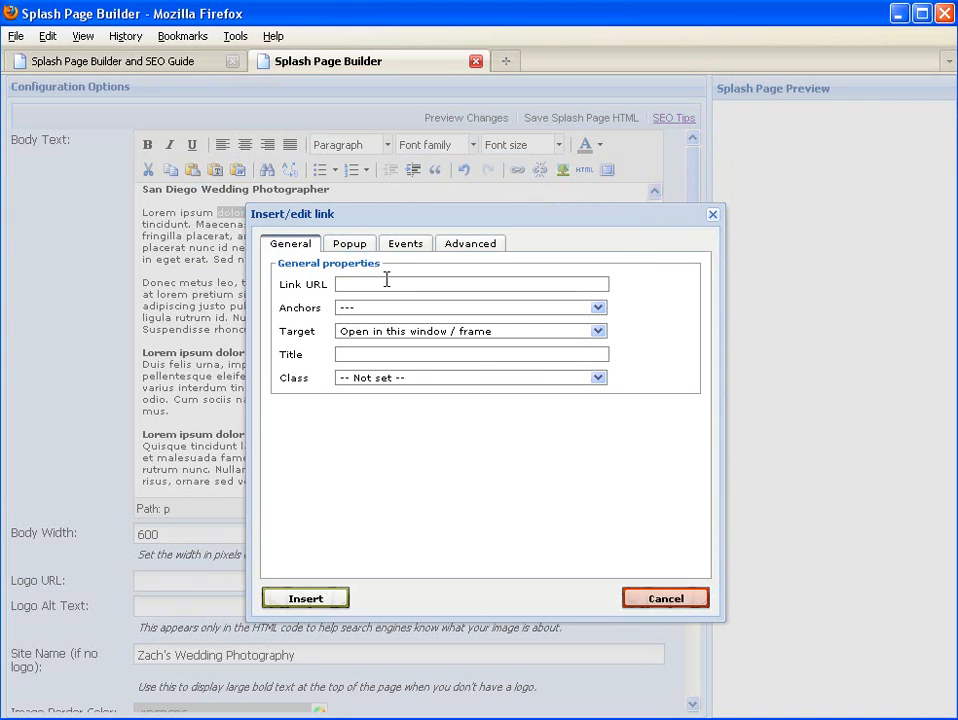
pyautogui.write('http://mysite.com/gallery')
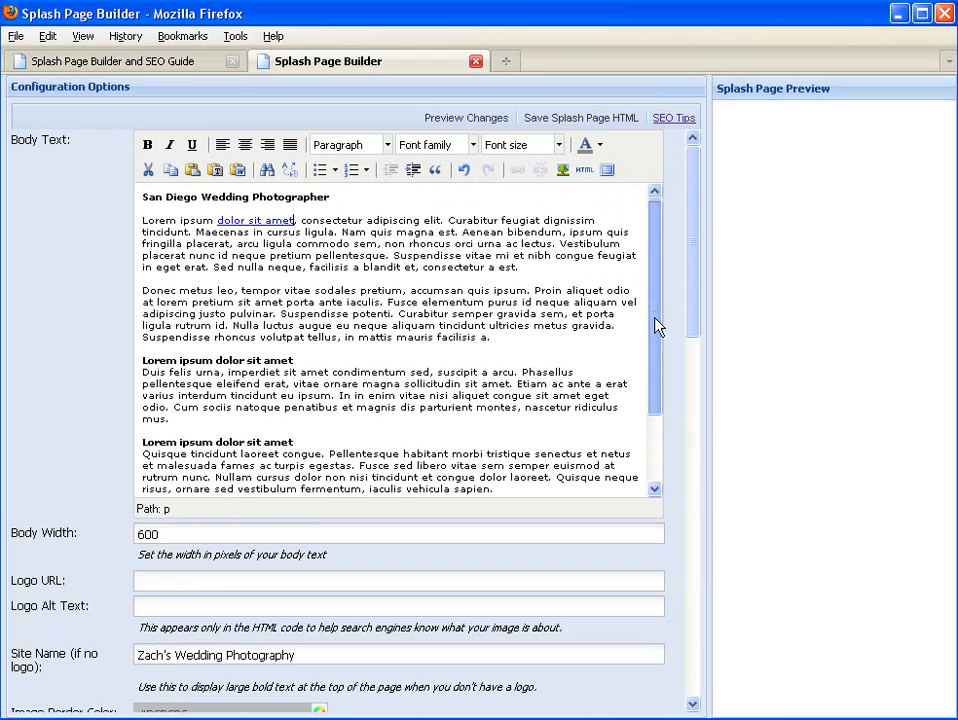
pyautogui.moveTo(695, 331)
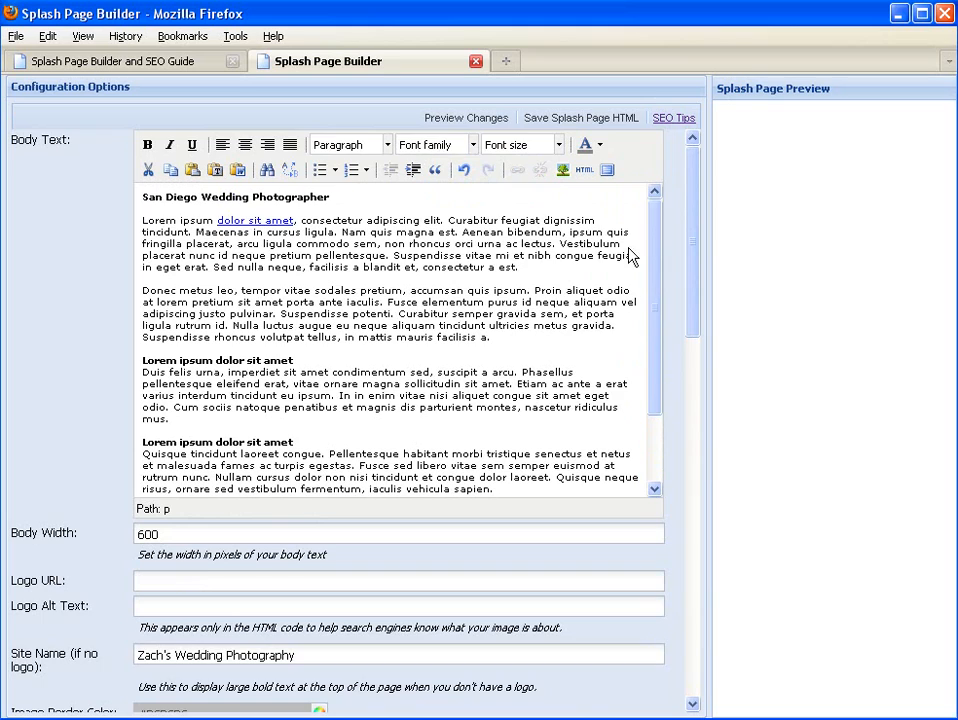
pyautogui.scroll(-3)
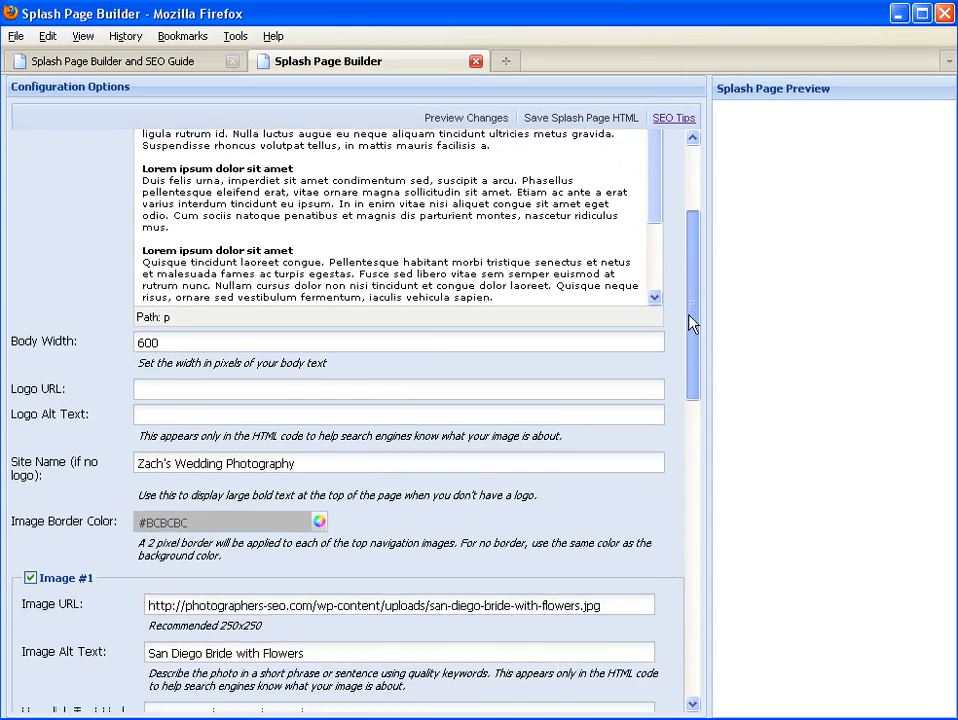
pyautogui.scroll(-3)
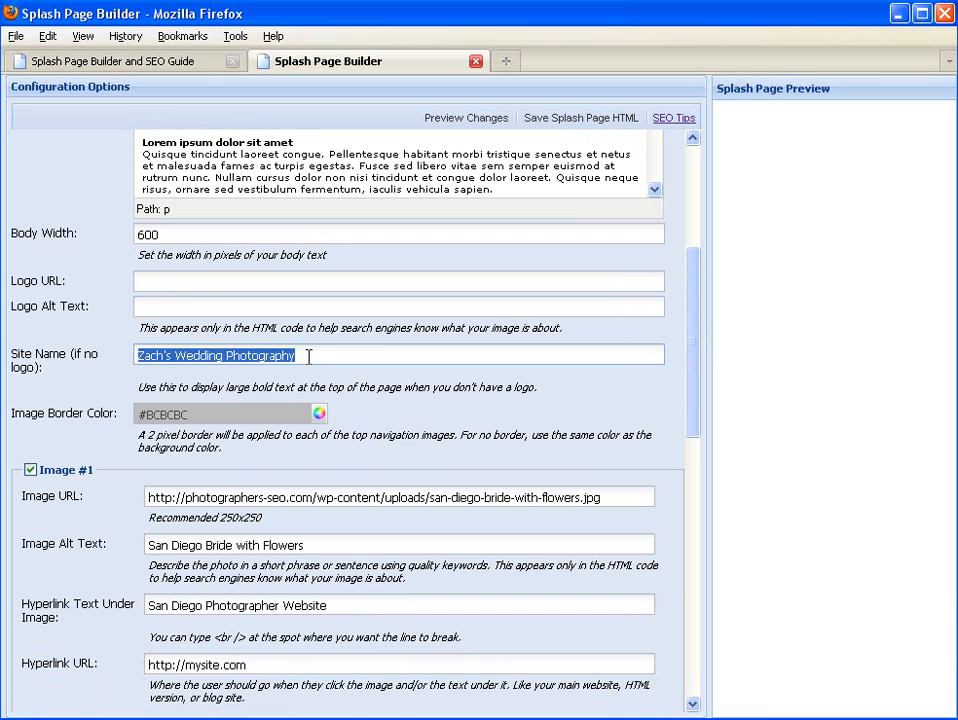
pyautogui.moveTo(651, 416)
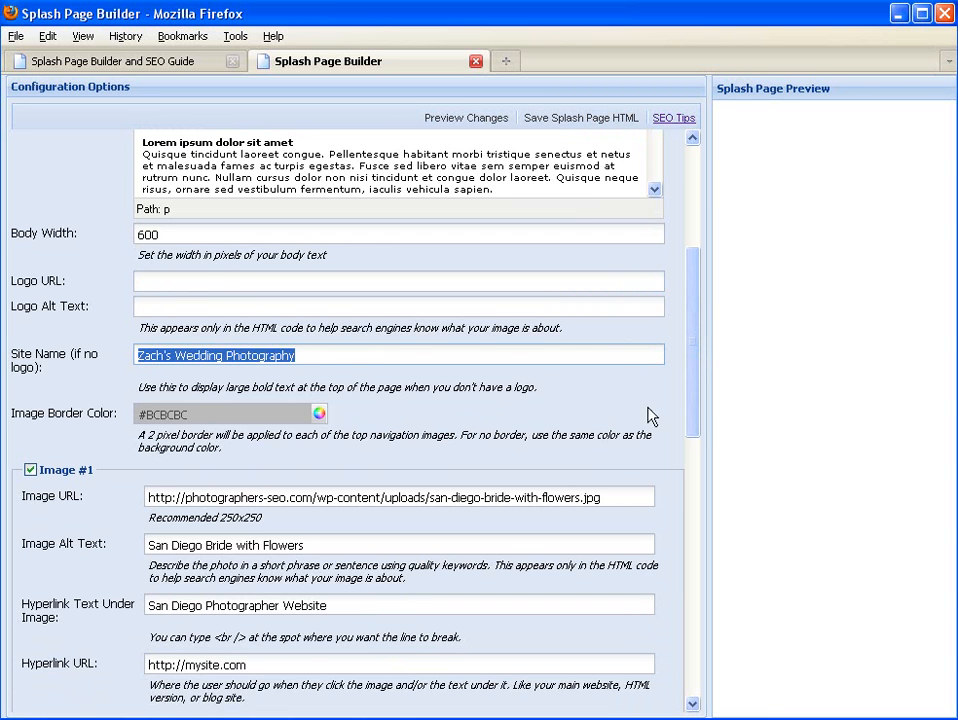
pyautogui.scroll(-3)
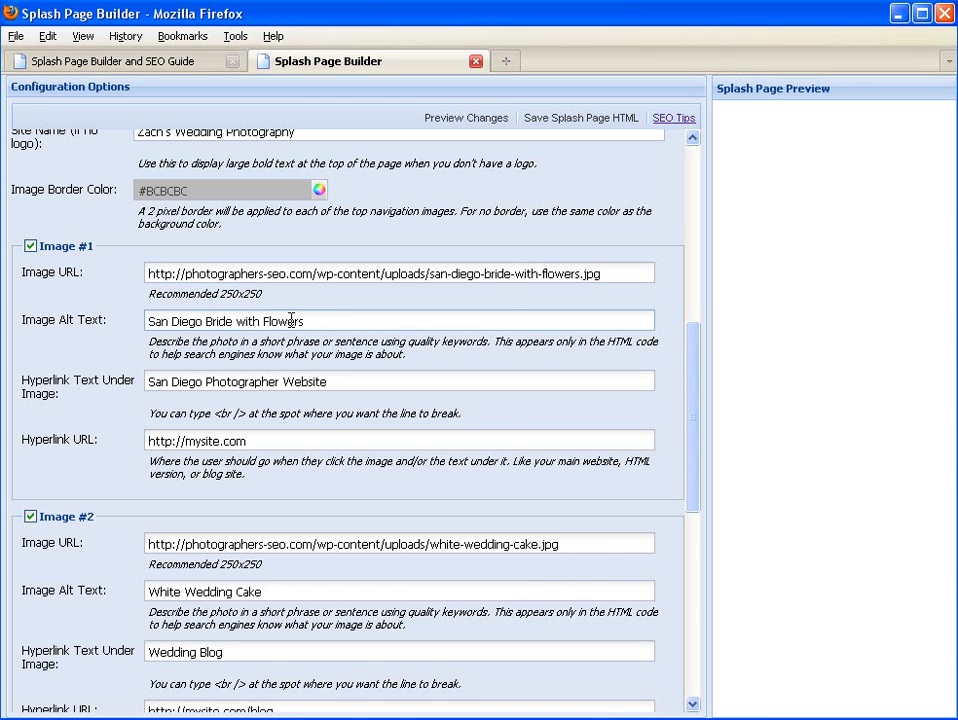
pyautogui.click(310, 321)
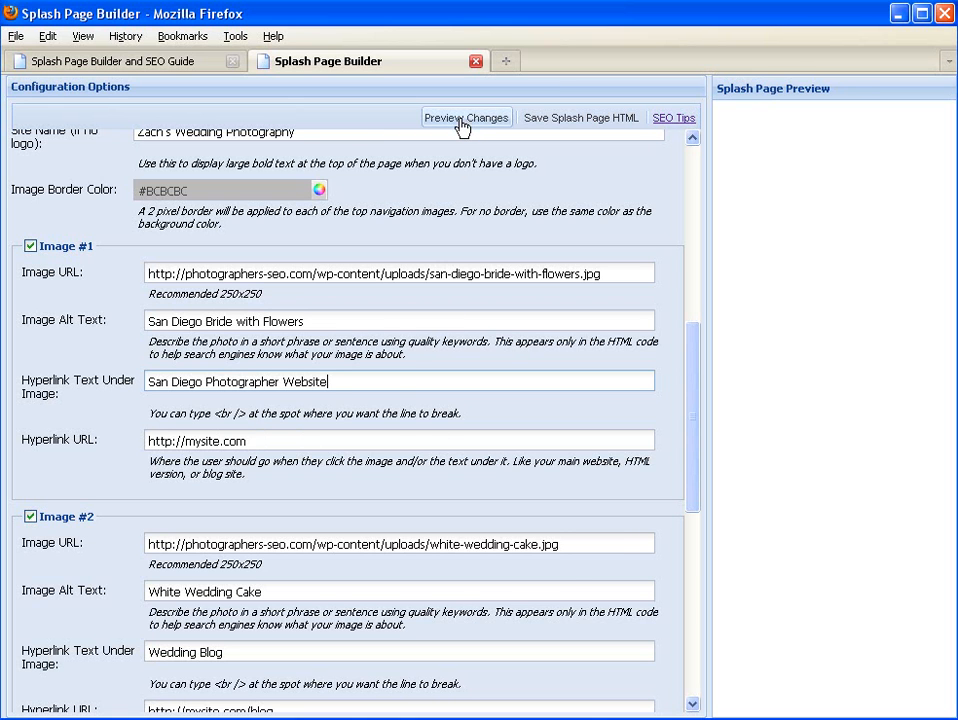
# Step: Render the preview and drag the panel divider left to enlarge it
pyautogui.click(466, 118)
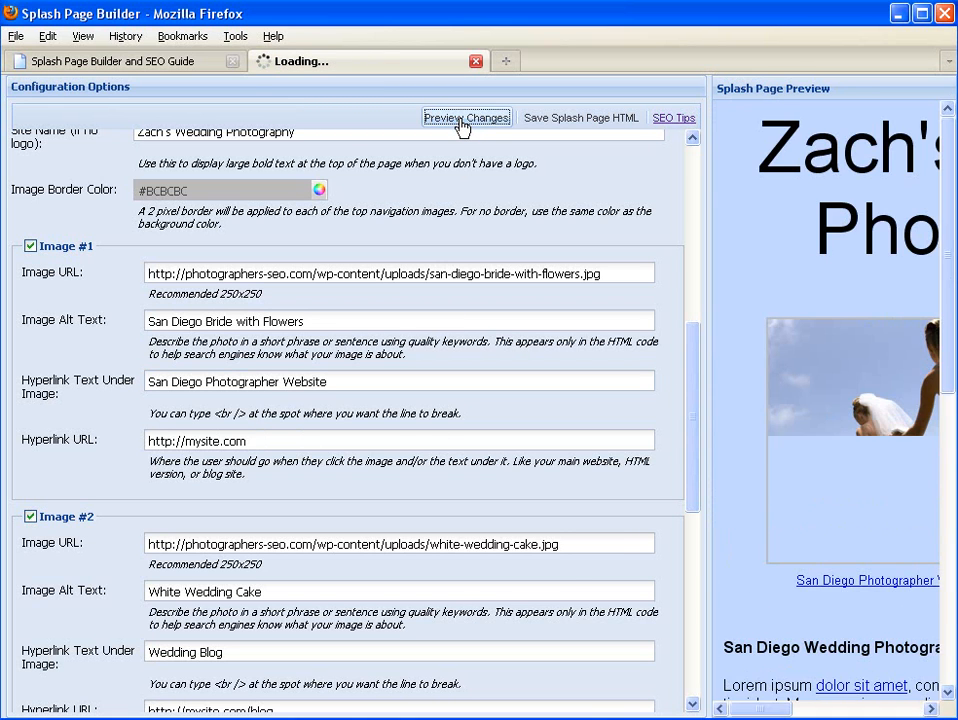
pyautogui.click(466, 117)
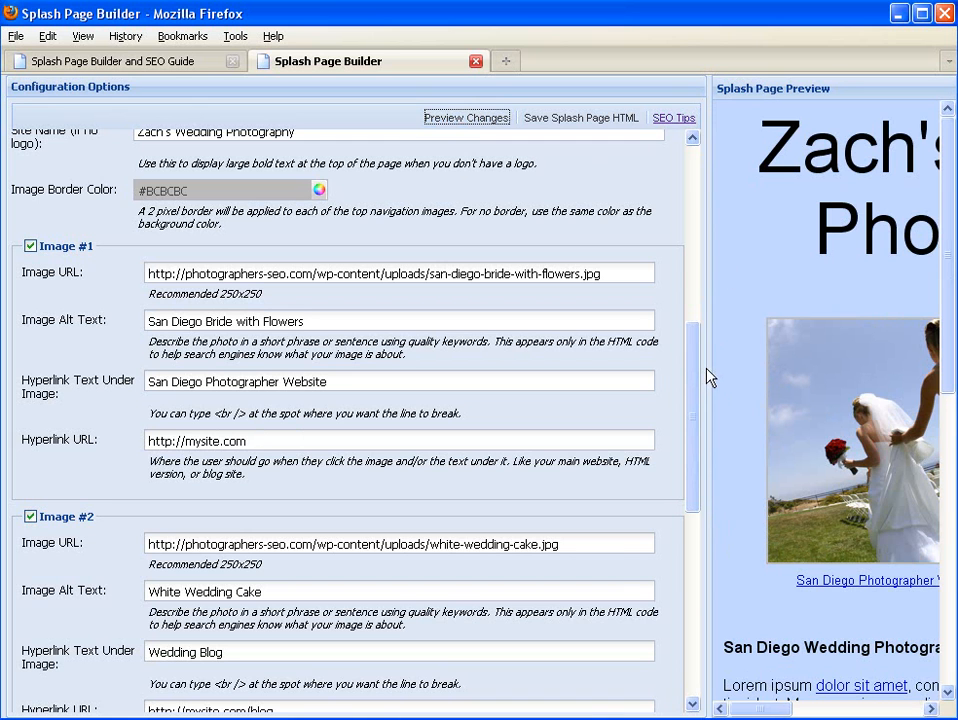
pyautogui.moveTo(705, 355); pyautogui.dragTo(445, 355)
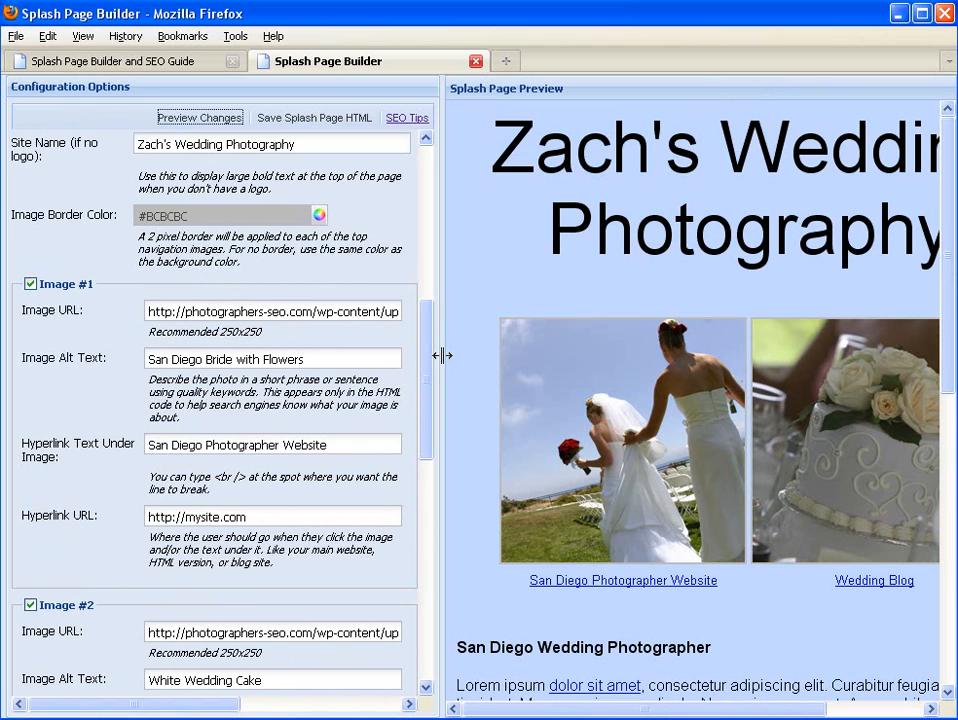
pyautogui.moveTo(488, 364)
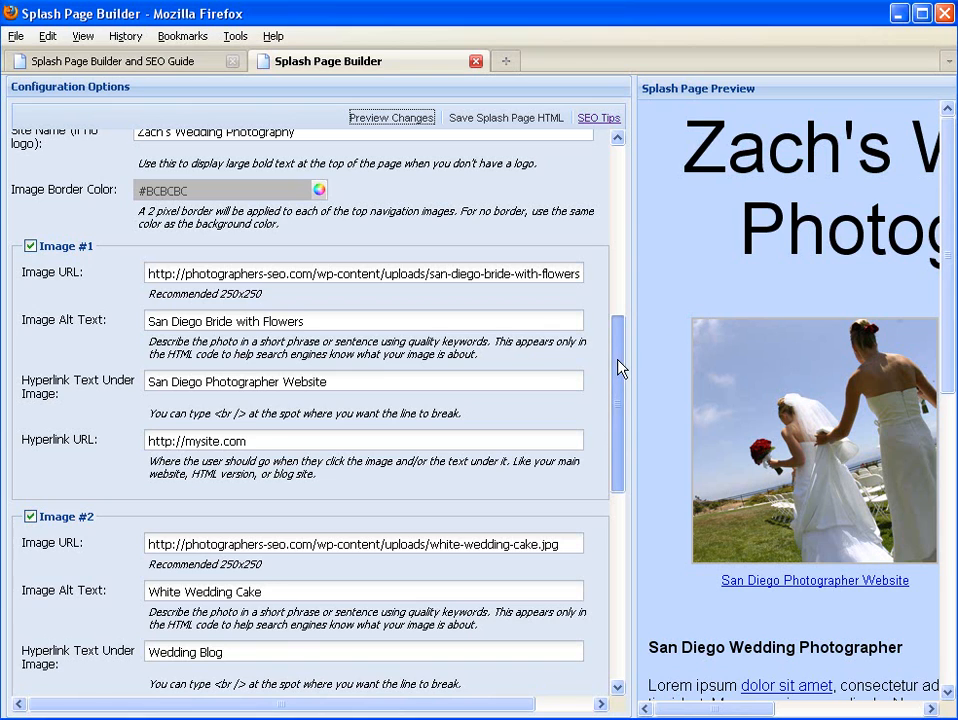
# Step: Complete the Google Analytics script with its catch block and closing script tag
pyautogui.scroll(-3)
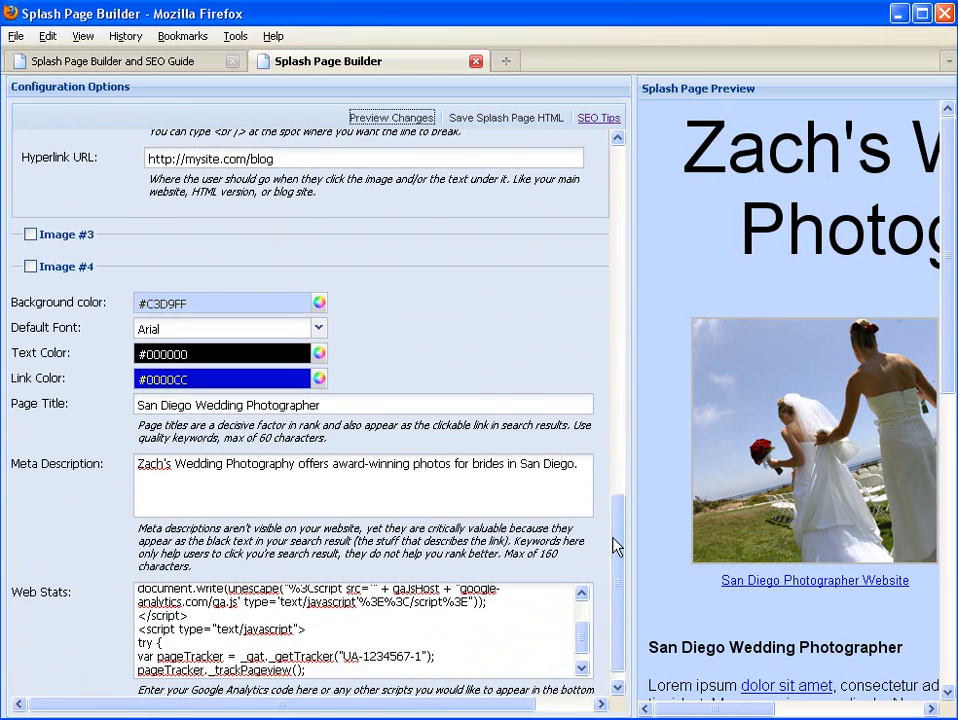
pyautogui.moveTo(62, 390)
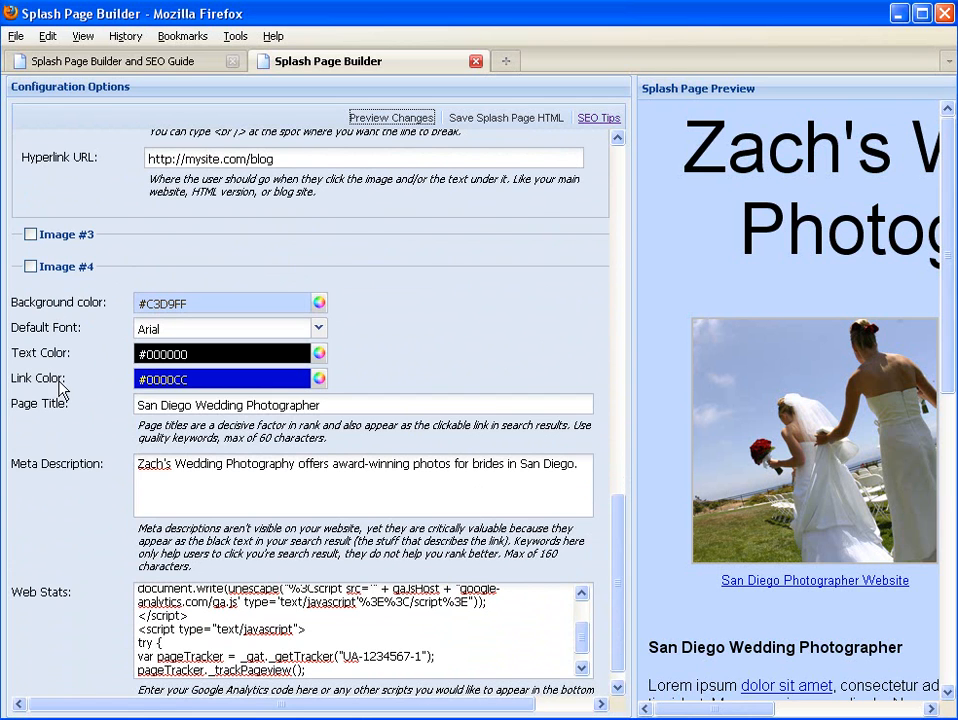
pyautogui.moveTo(708, 265)
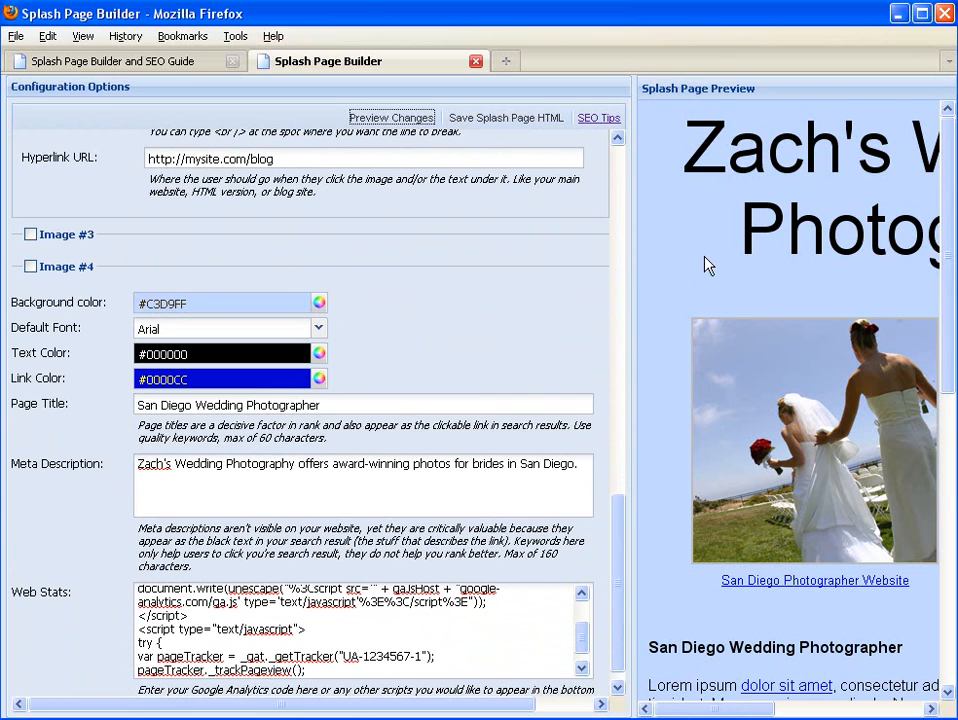
pyautogui.moveTo(540, 333)
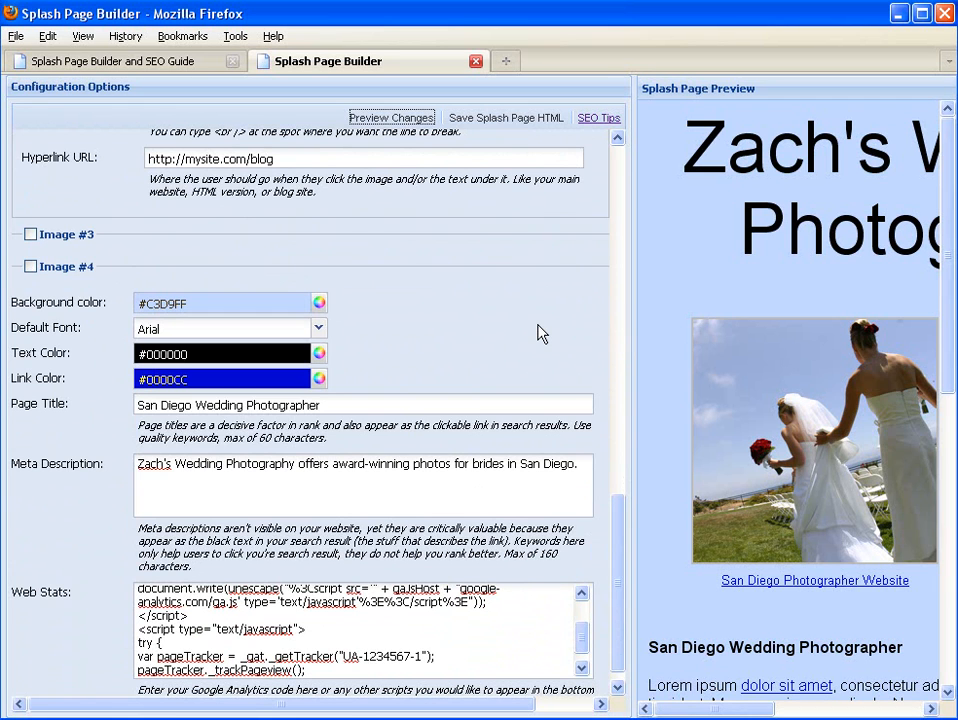
pyautogui.tripleClick(227, 404)
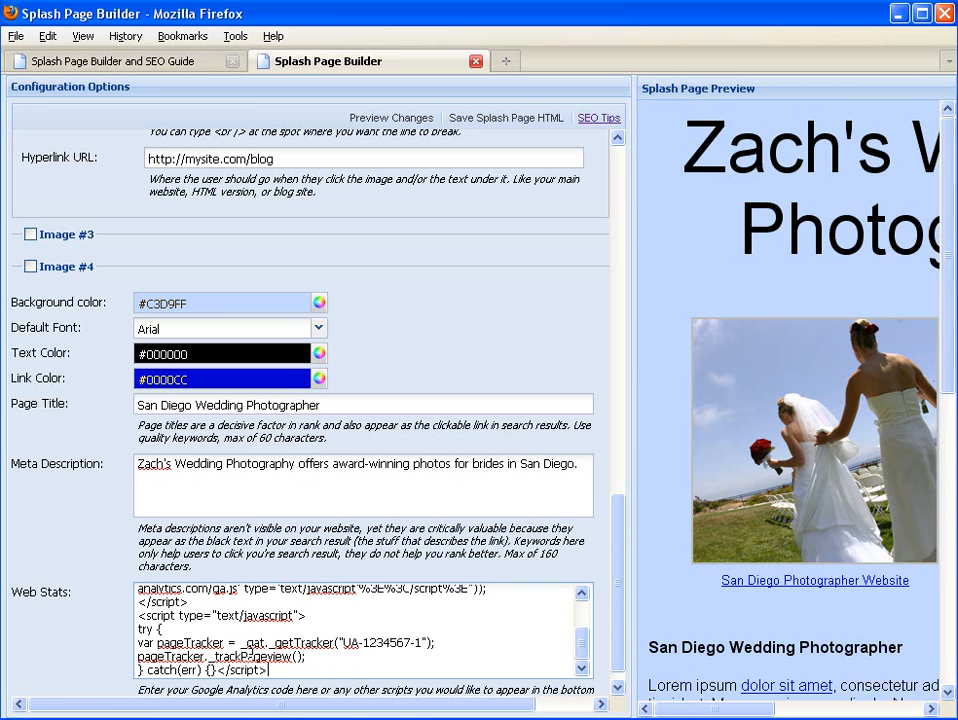
pyautogui.click(391, 117)
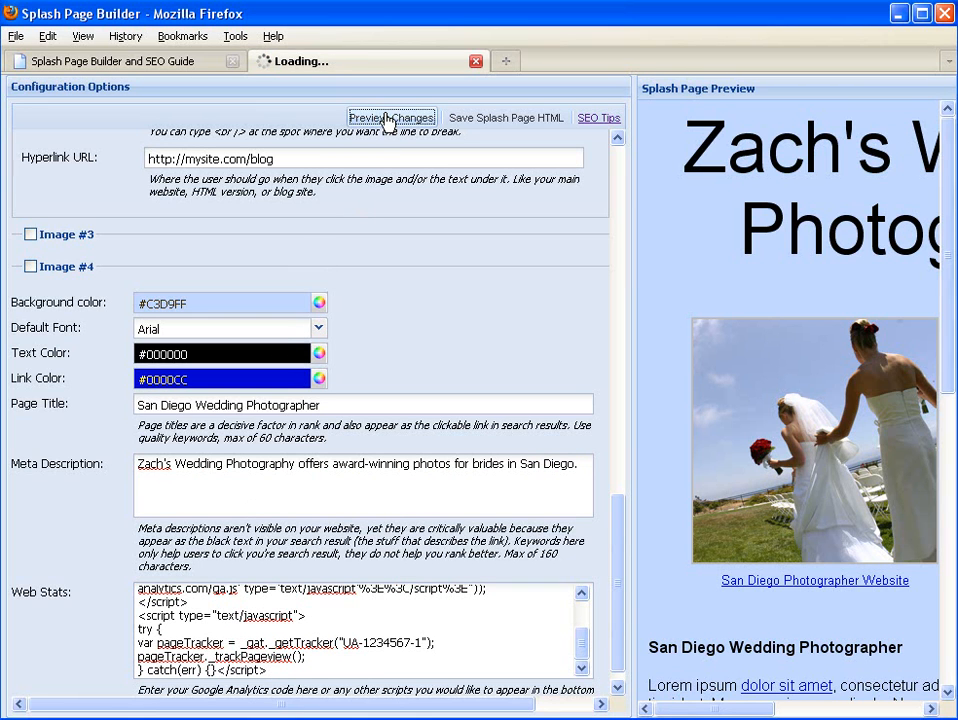
# Step: Refresh the preview to show both photos, links and body text
pyautogui.click(391, 117)
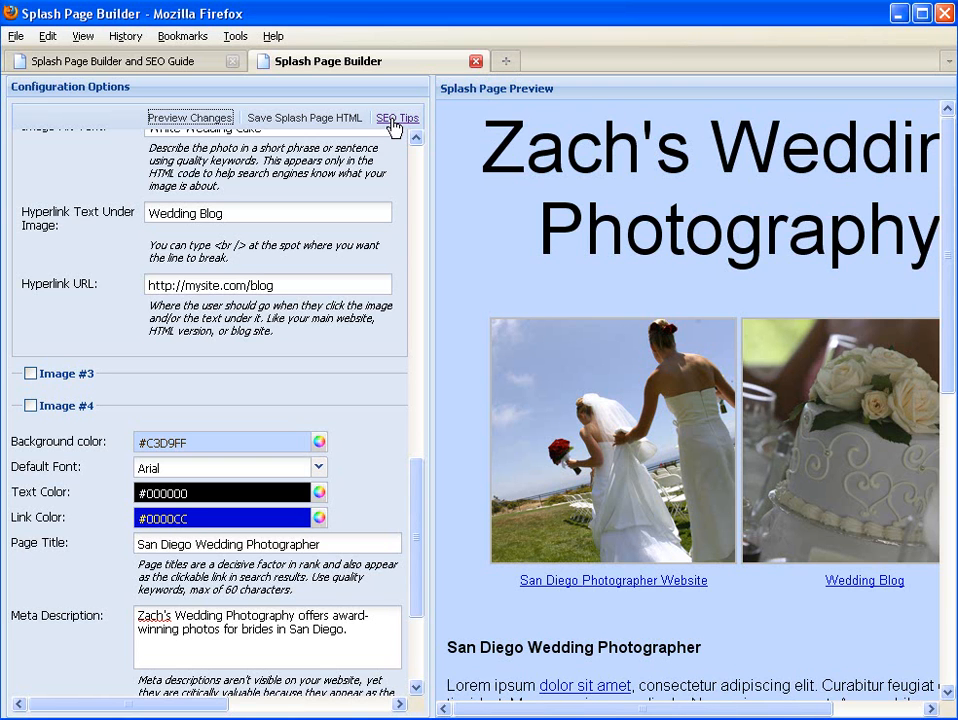
pyautogui.moveTo(420, 473)
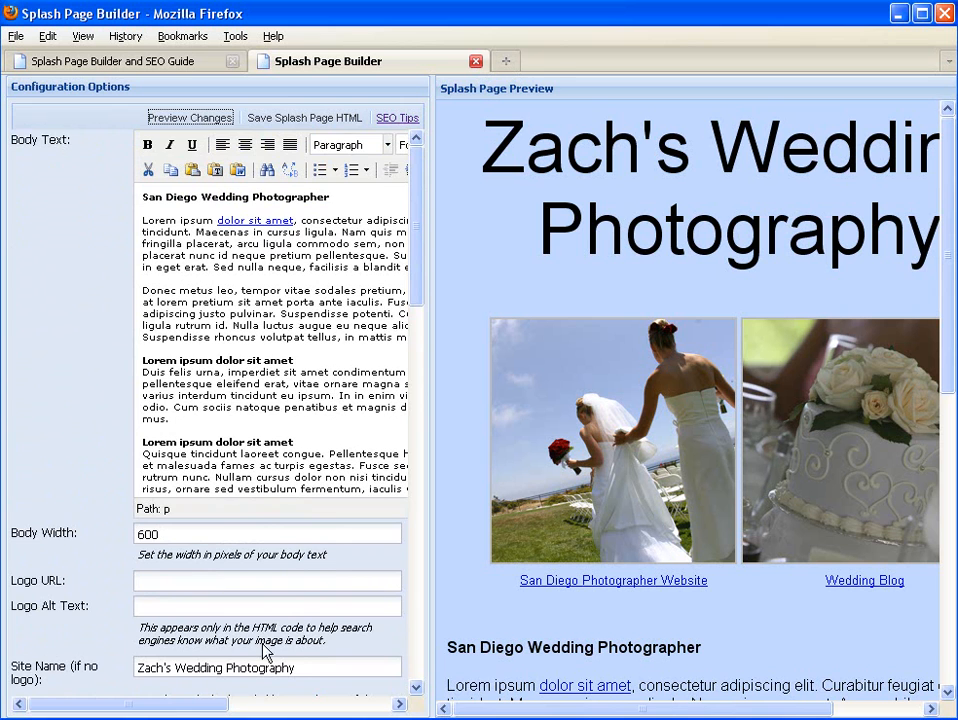
pyautogui.scroll(-3)
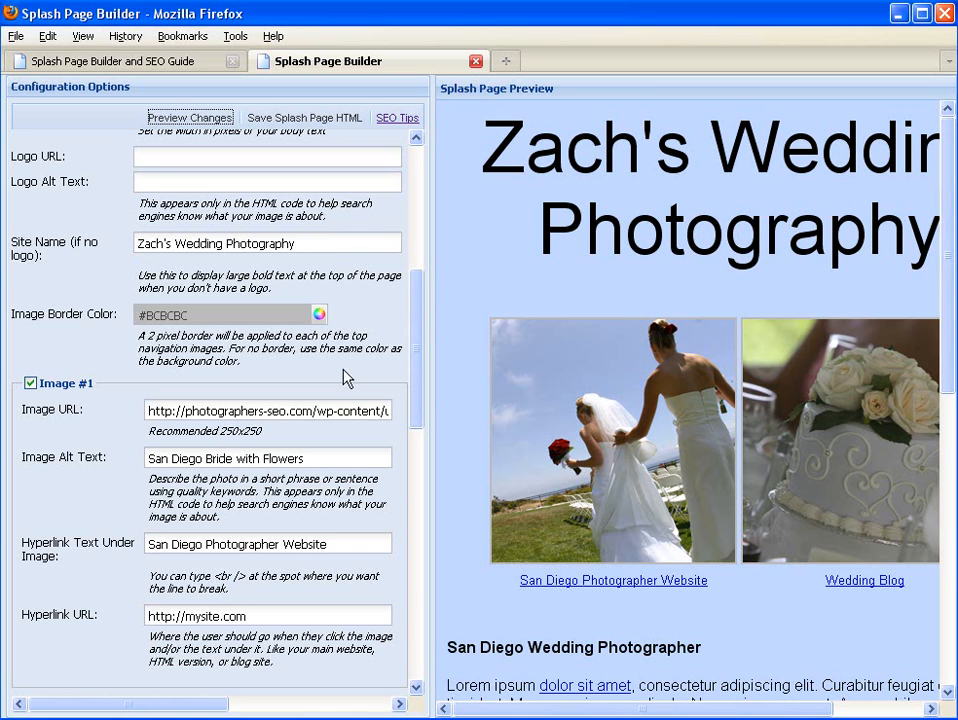
pyautogui.moveTo(397, 118)
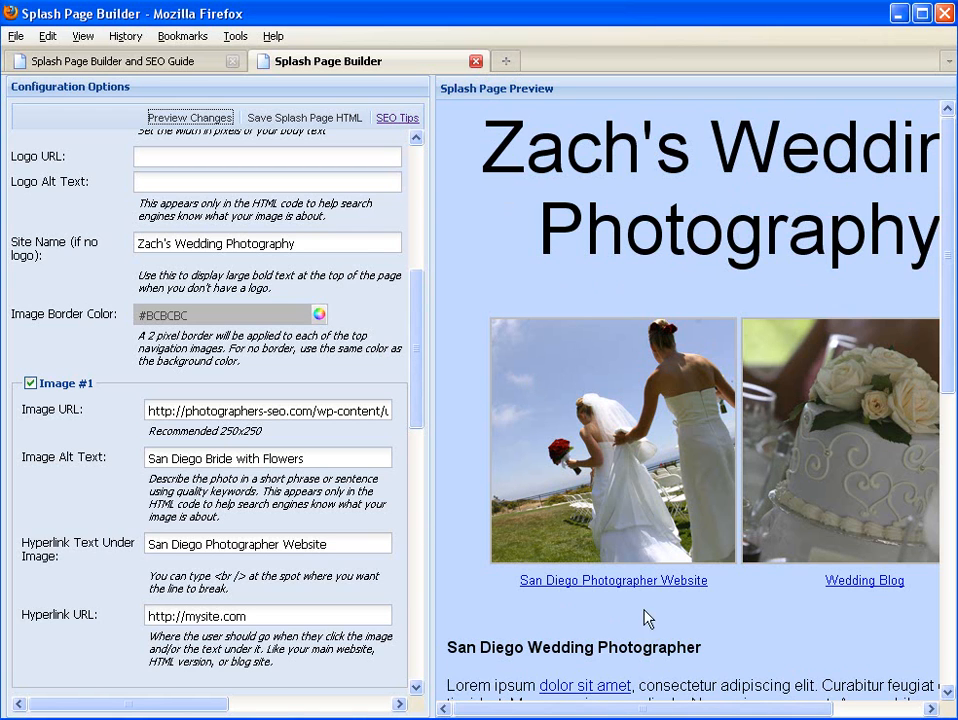
pyautogui.moveTo(640, 620)
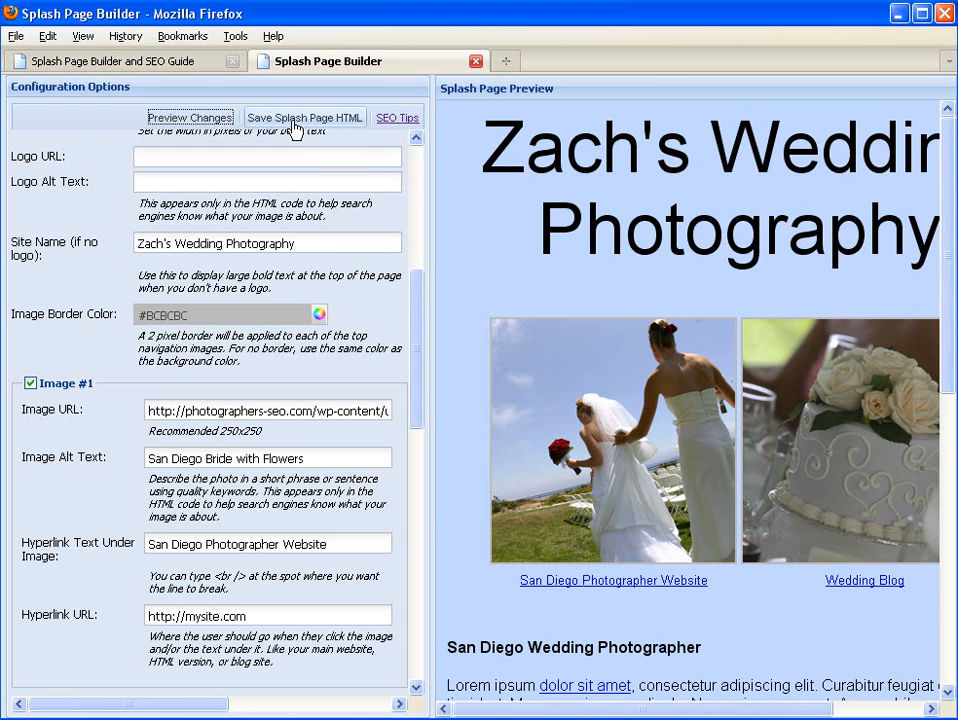
# Step: Copy the splash page HTML to the clipboard with Save Splash Page HTML
pyautogui.click(305, 117)
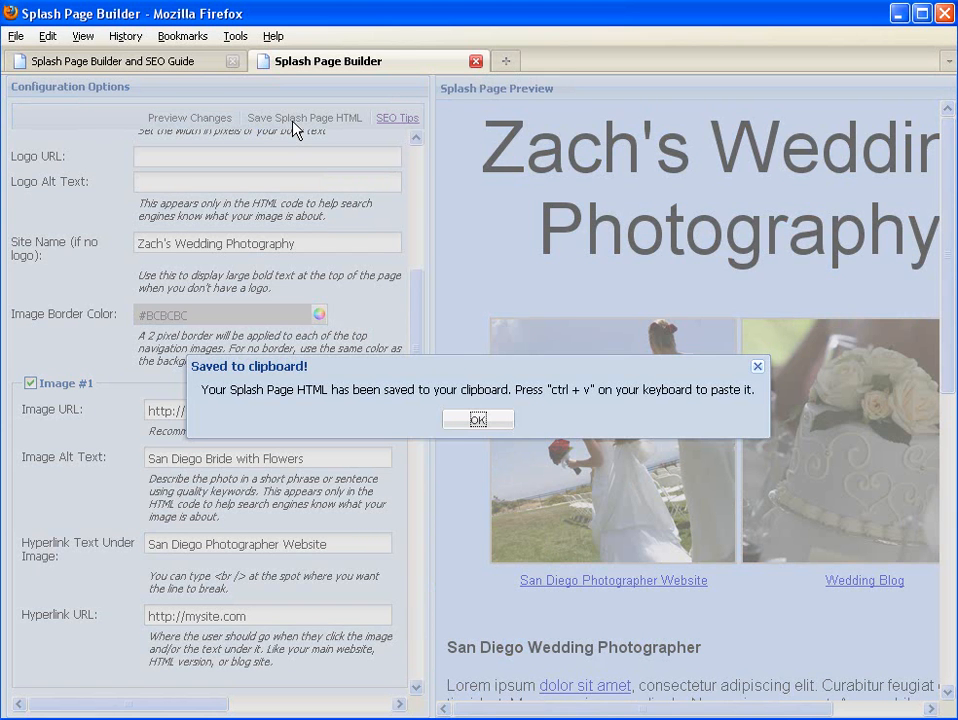
pyautogui.moveTo(600, 150)
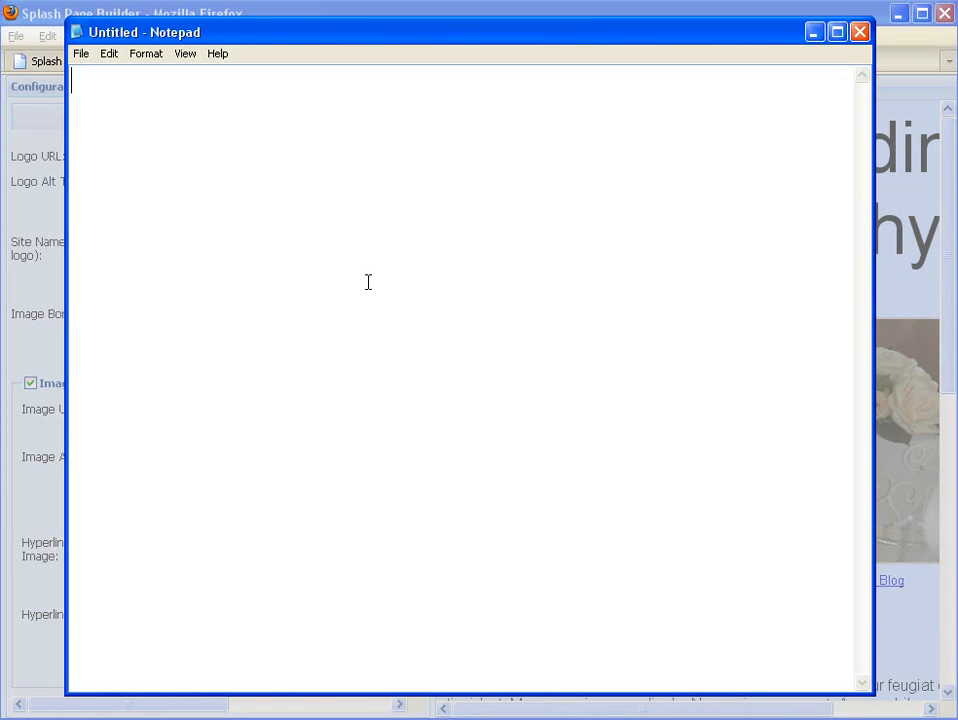
pyautogui.moveTo(161, 93)
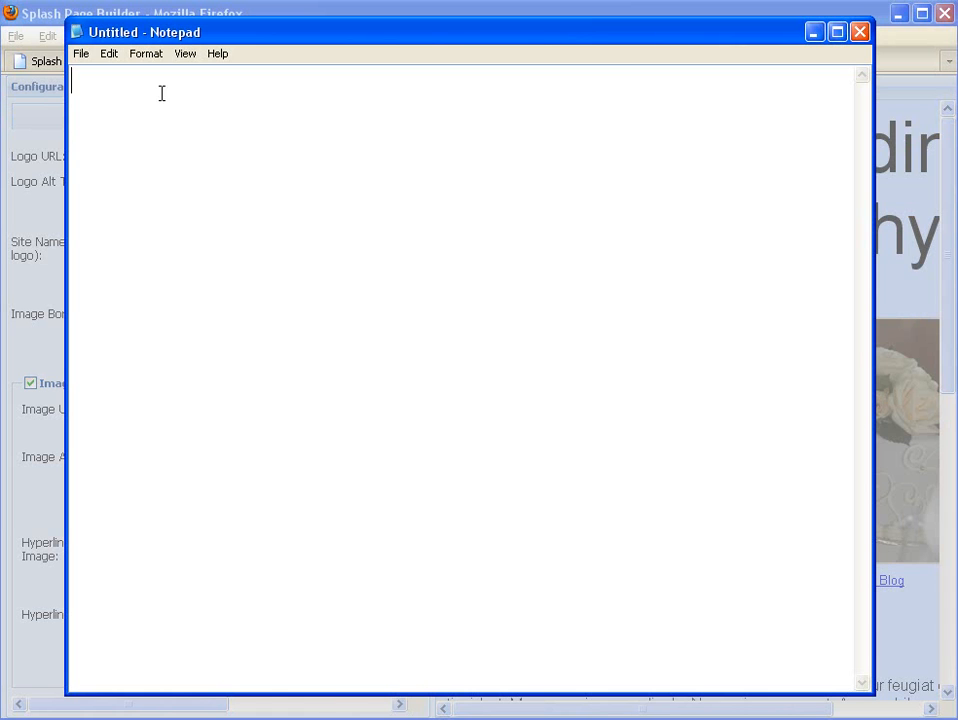
# Step: Paste the splash page HTML into the blank Notepad document
pyautogui.click(108, 53)
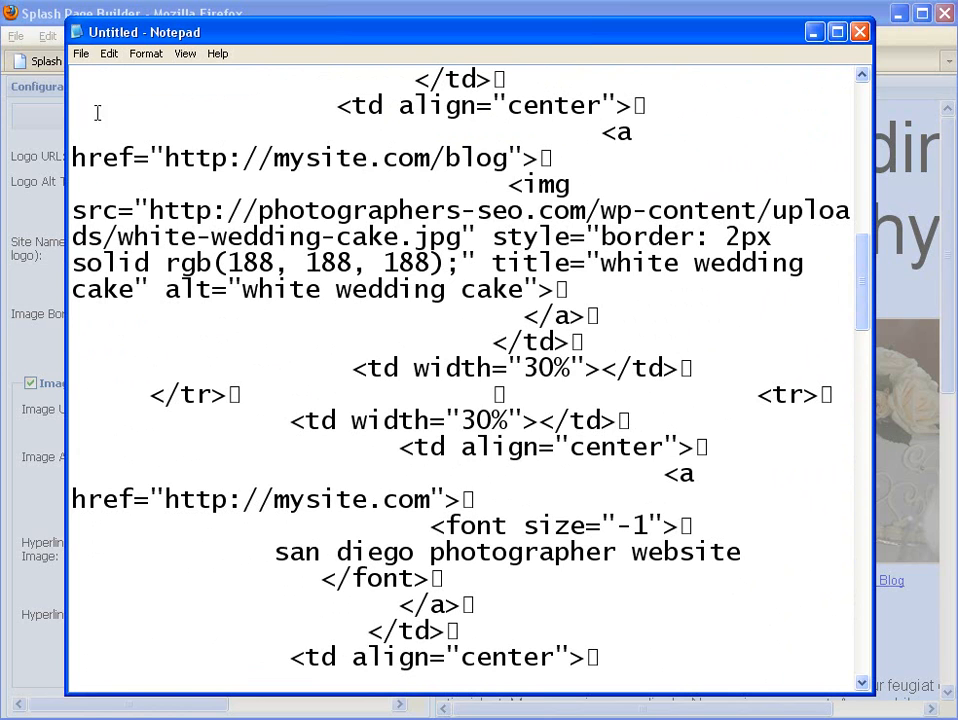
pyautogui.click(80, 53)
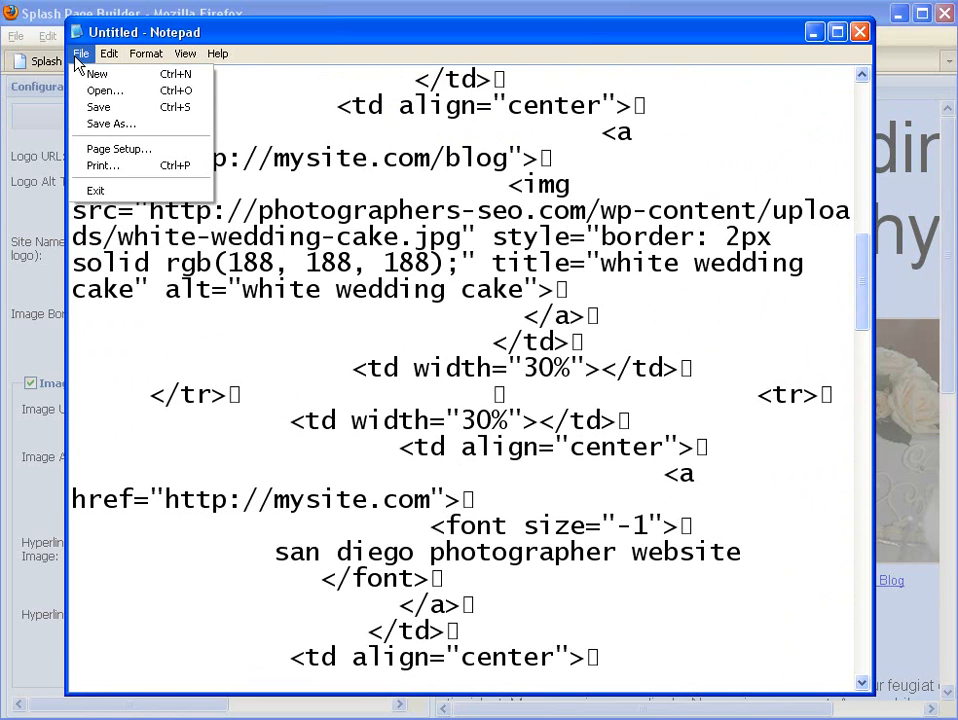
# Step: Save the HTML to the Desktop as index.htm with All Files type
pyautogui.click(110, 123)
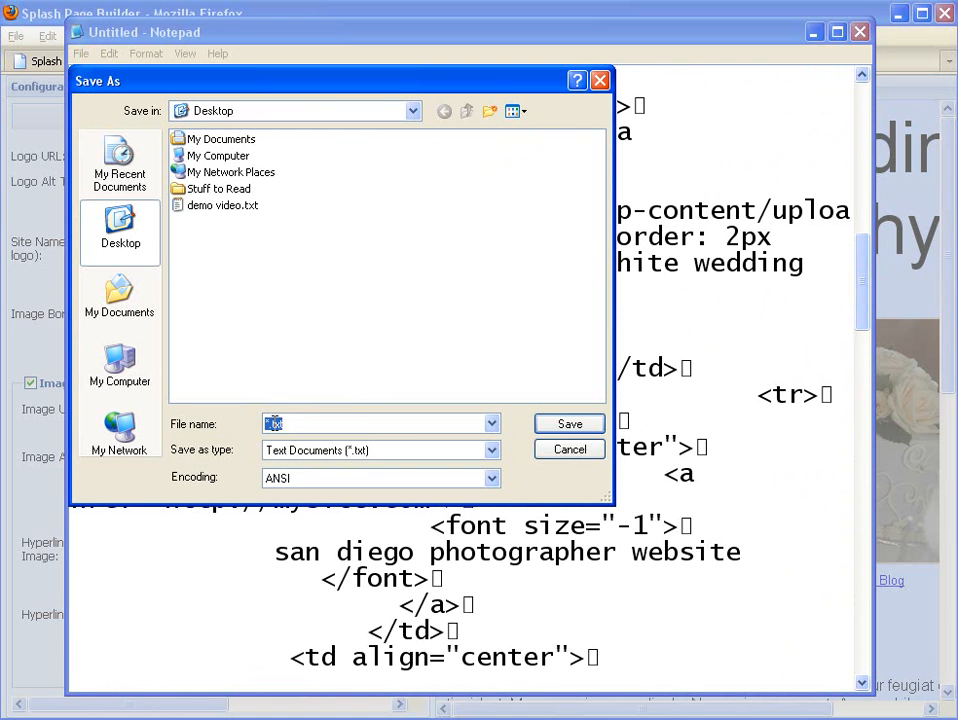
pyautogui.write('index.htm')
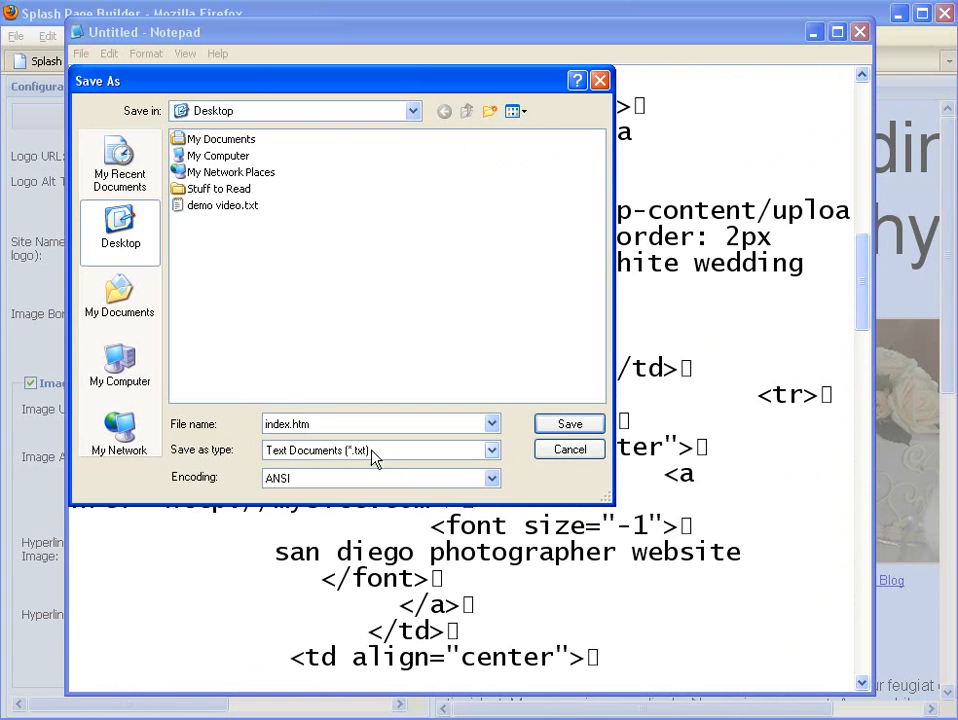
pyautogui.click(380, 449)
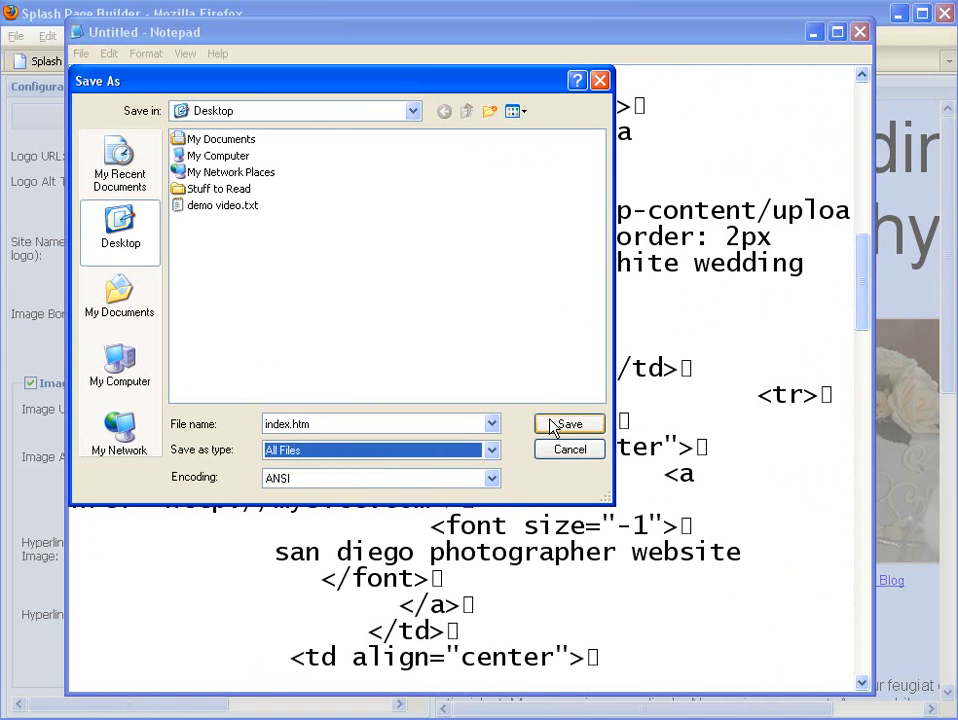
pyautogui.click(568, 424)
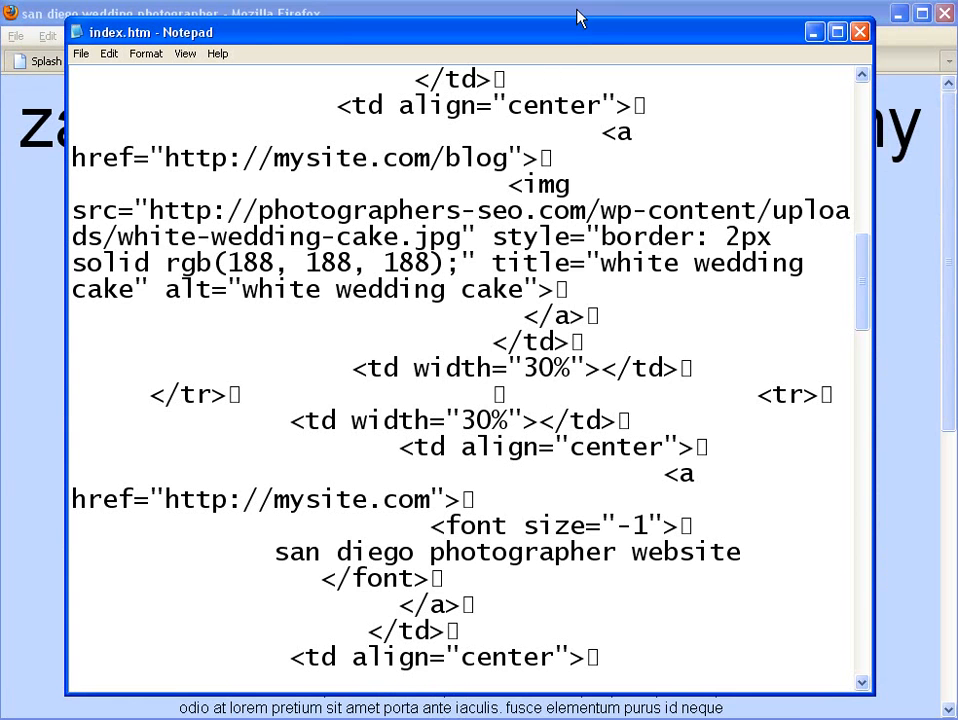
# Step: View the index.htm tab in Firefox and scroll down to check the body text
pyautogui.click(600, 61)
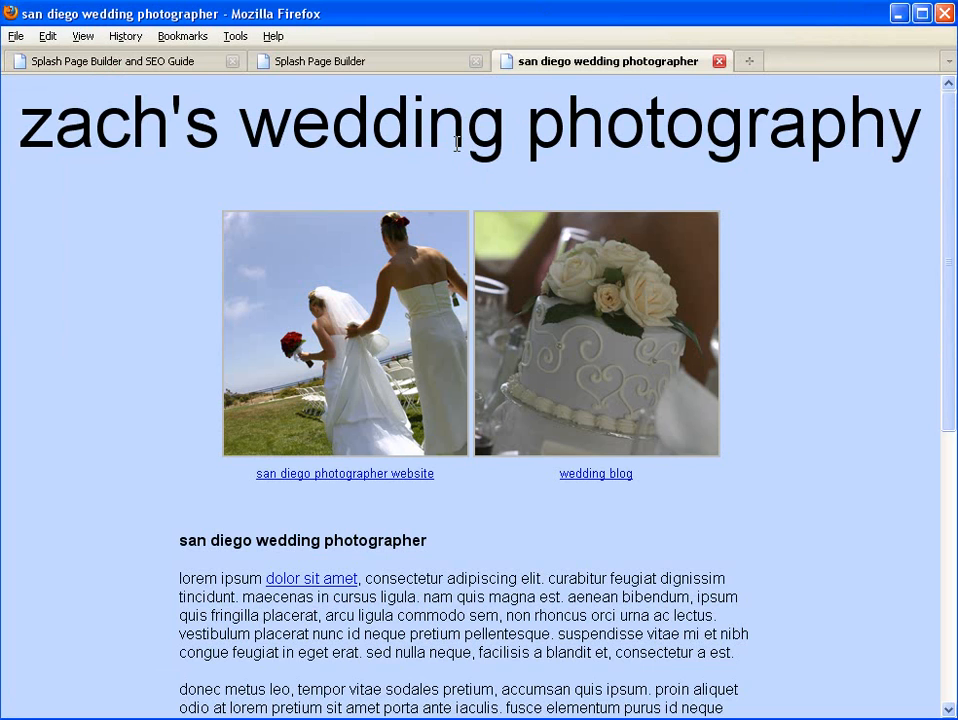
pyautogui.moveTo(948, 167)
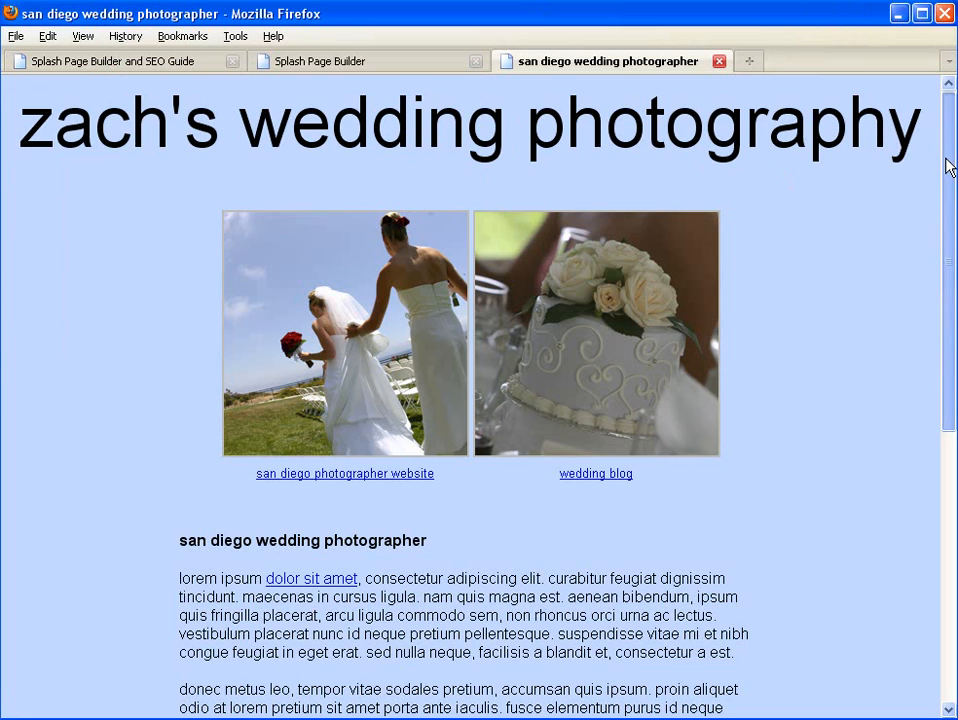
pyautogui.moveTo(335, 281)
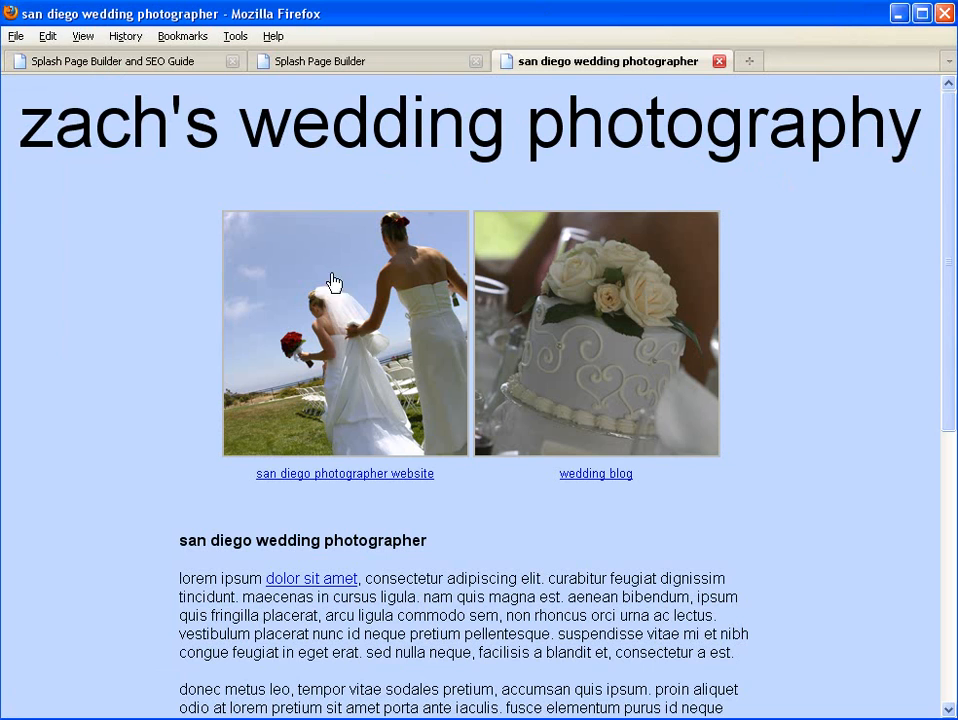
pyautogui.moveTo(140, 335)
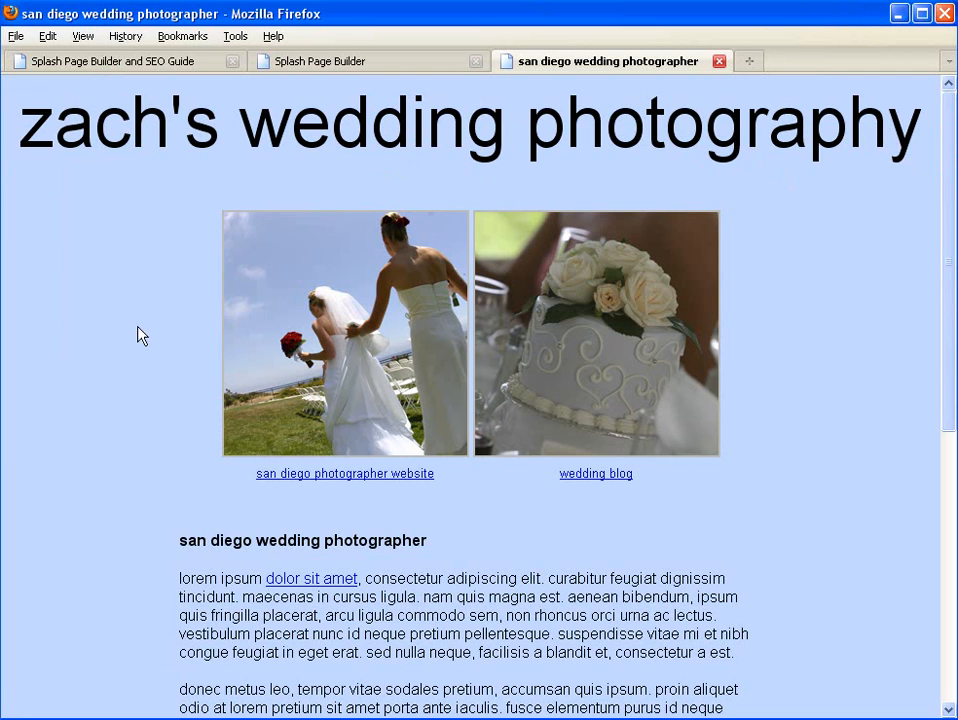
pyautogui.moveTo(458, 477)
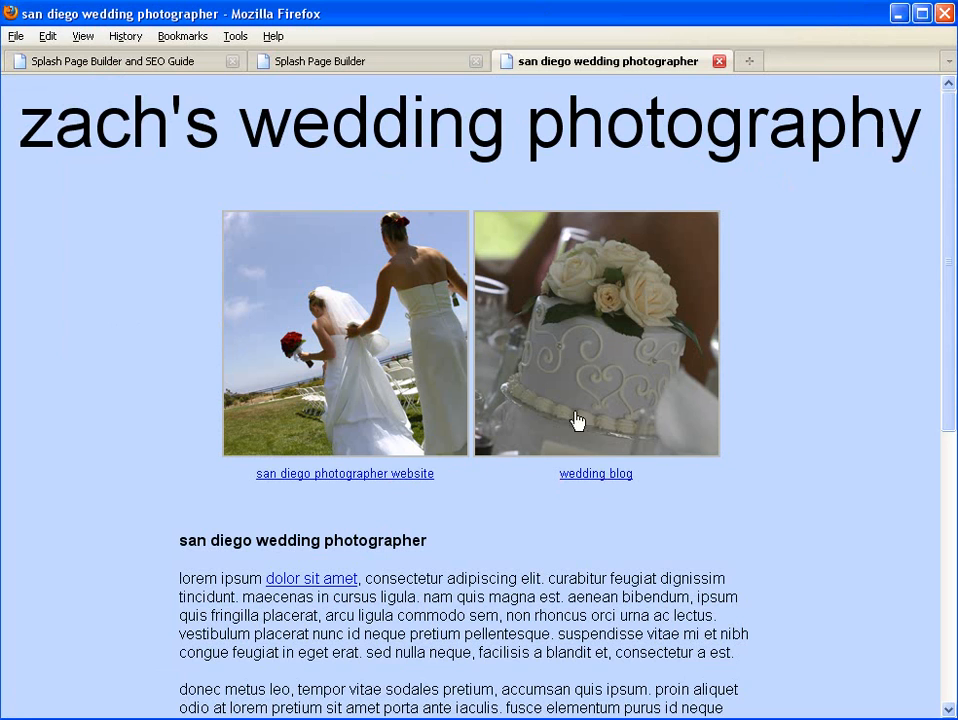
pyautogui.moveTo(447, 131)
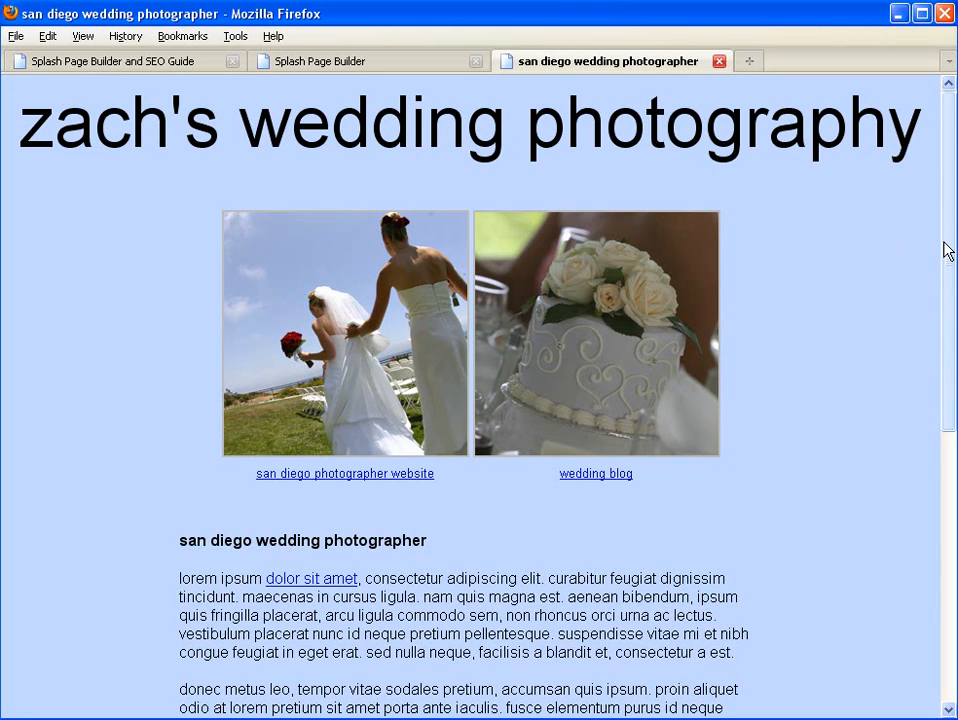
pyautogui.scroll(-3)
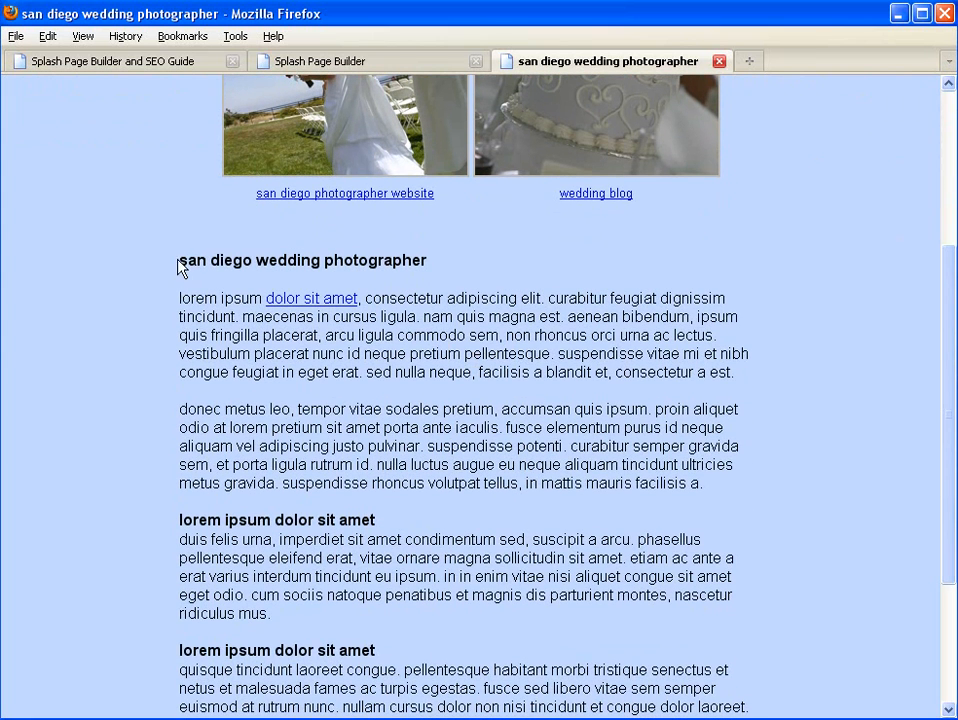
pyautogui.moveTo(432, 585)
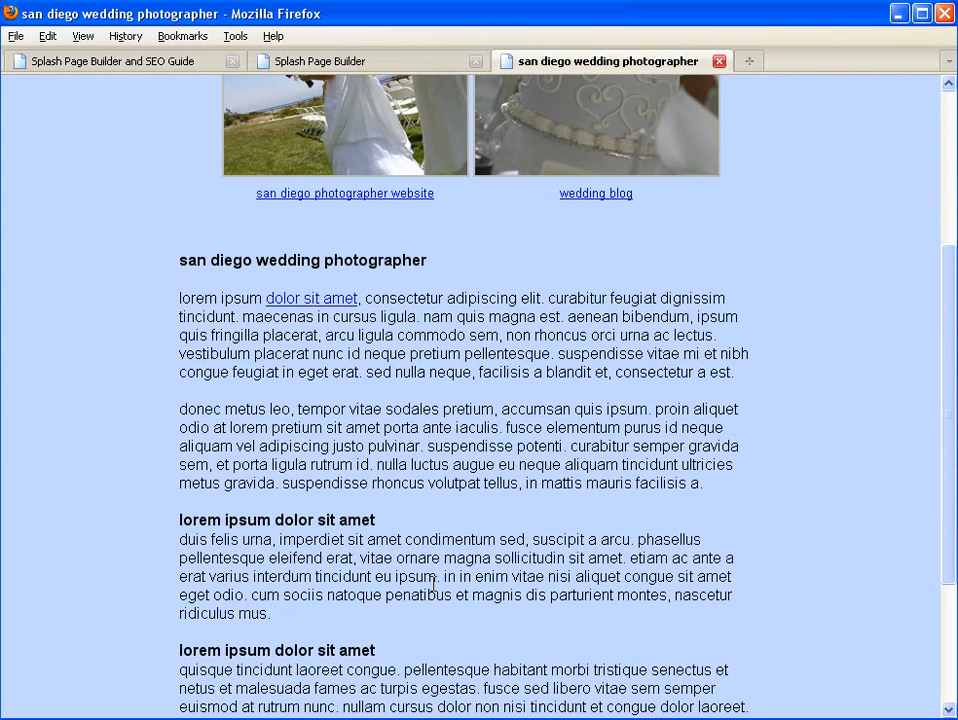